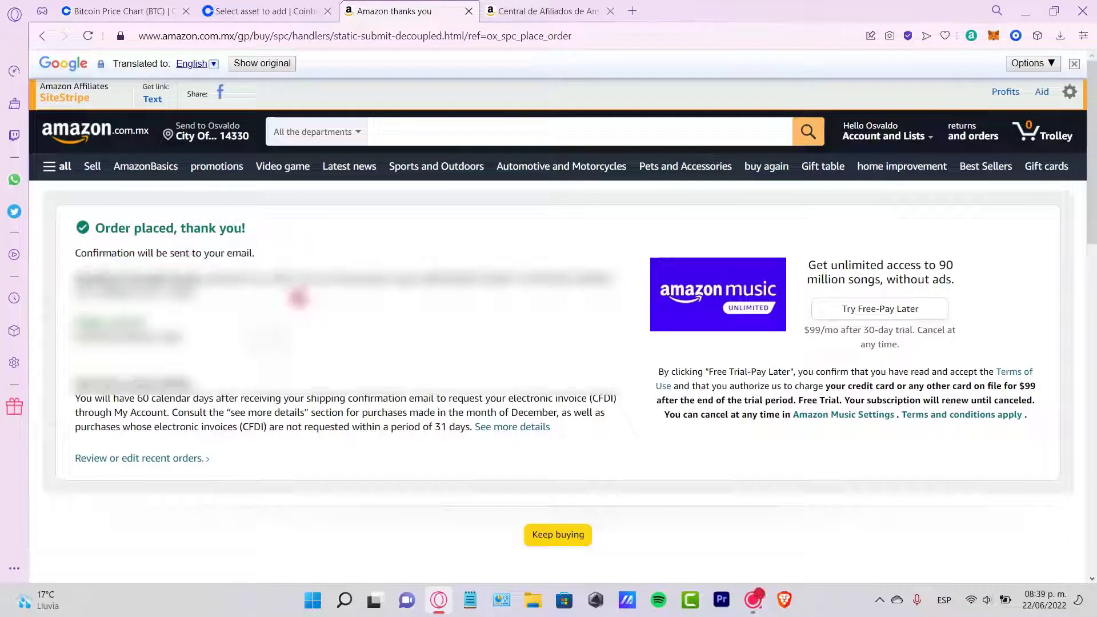
mouse_move(185, 199)
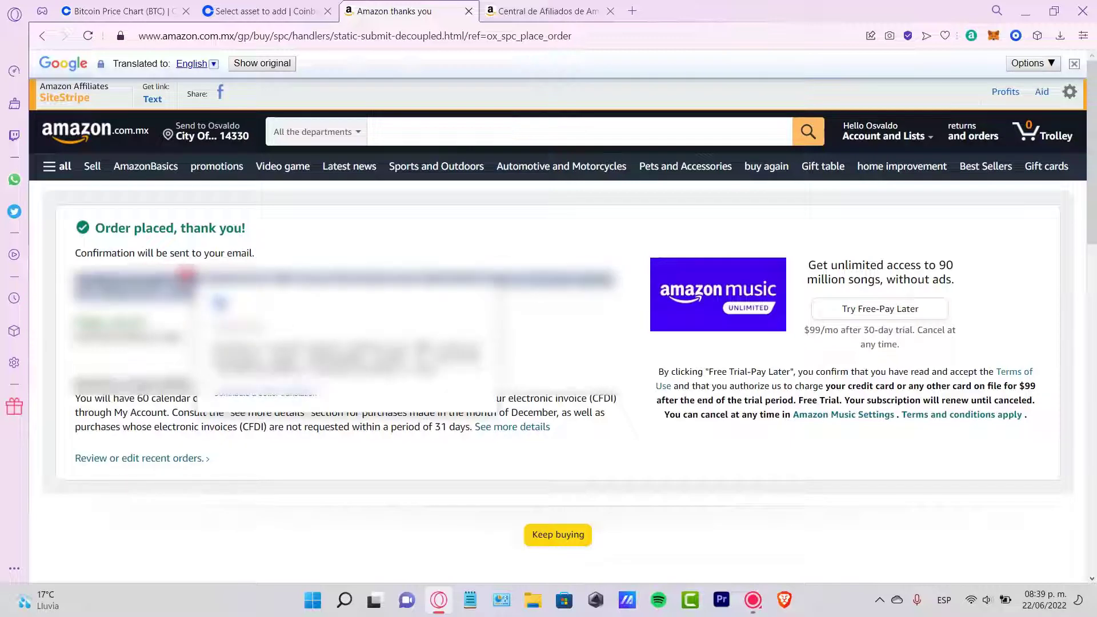
Step: Go from the order confirmation to My orders, where the new HUAWEI router order is listed
left_click(140, 457)
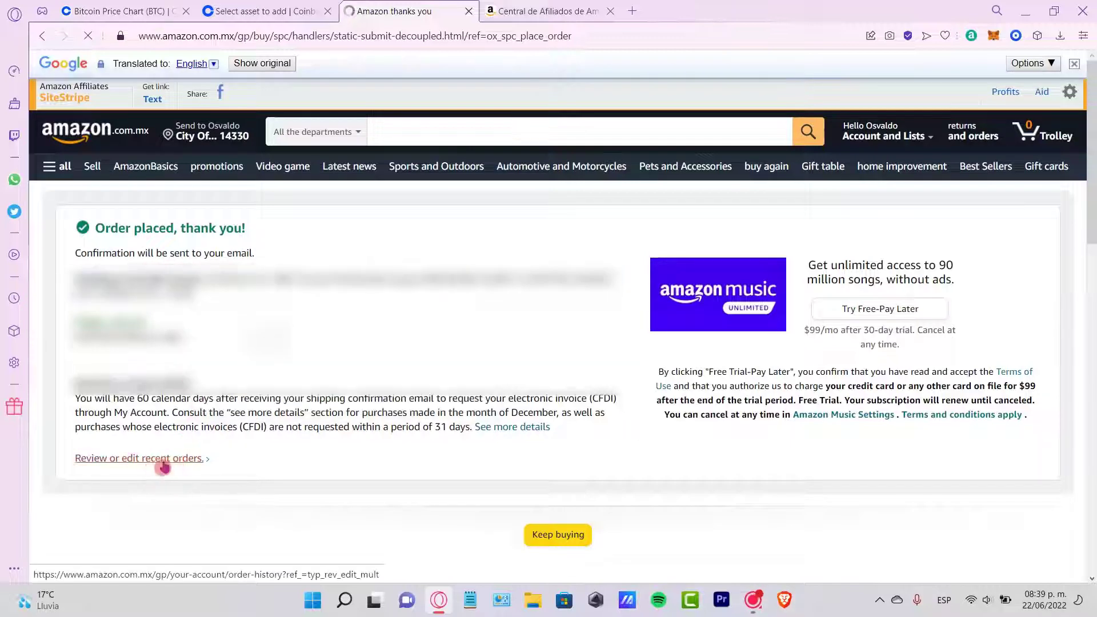
left_click(138, 457)
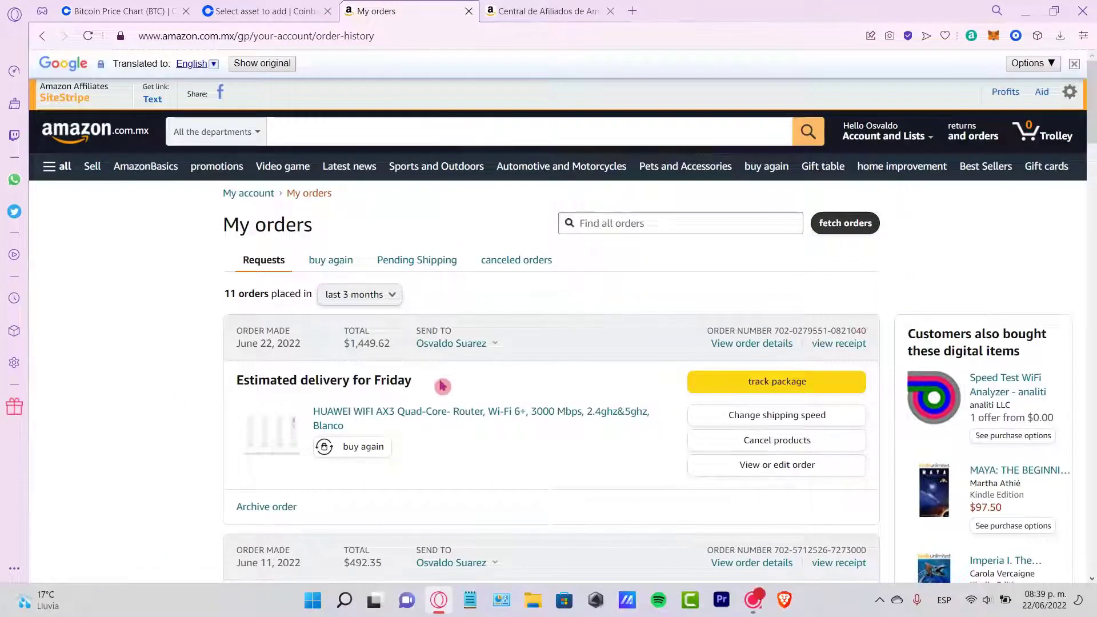
scroll("down", 3)
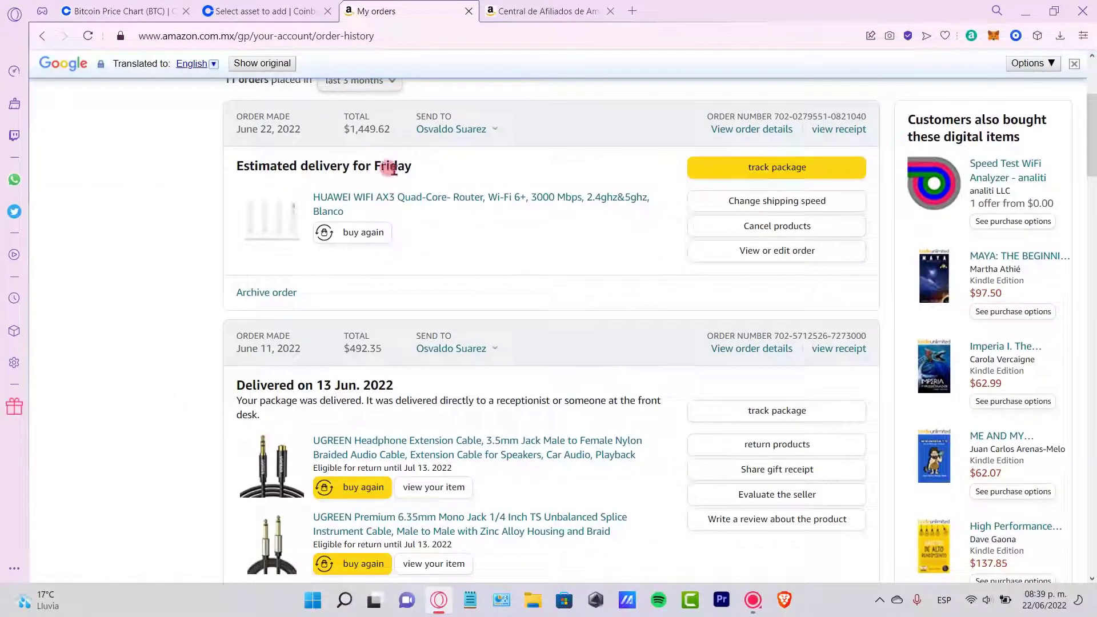
scroll("up", 3)
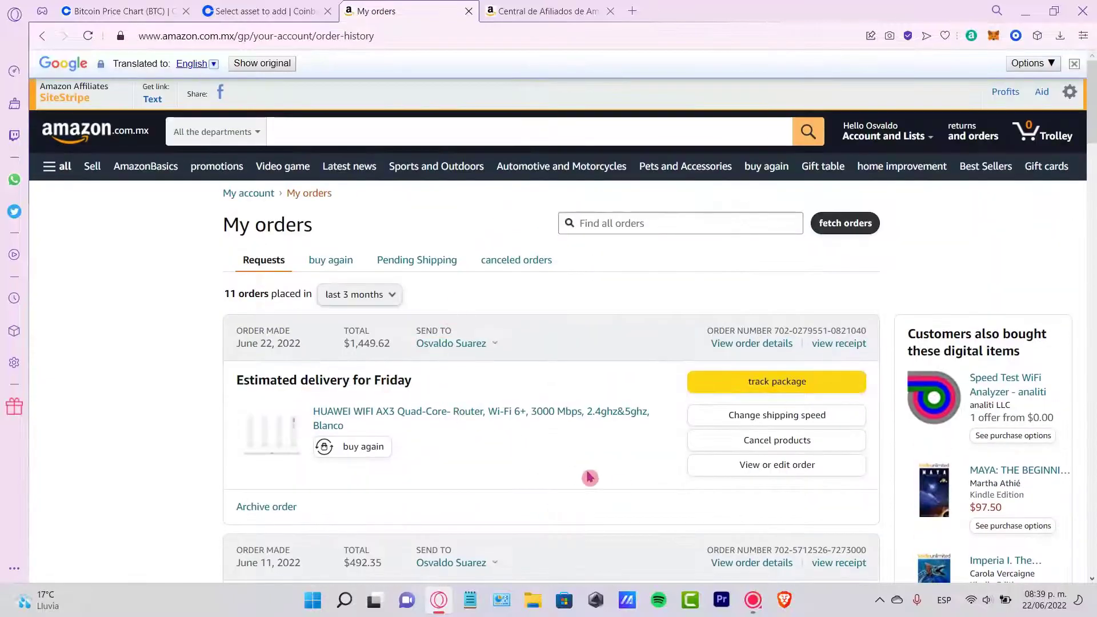
Step: Start cancelling the HUAWEI WIFI AX3 router order from the orders list
left_click(776, 440)
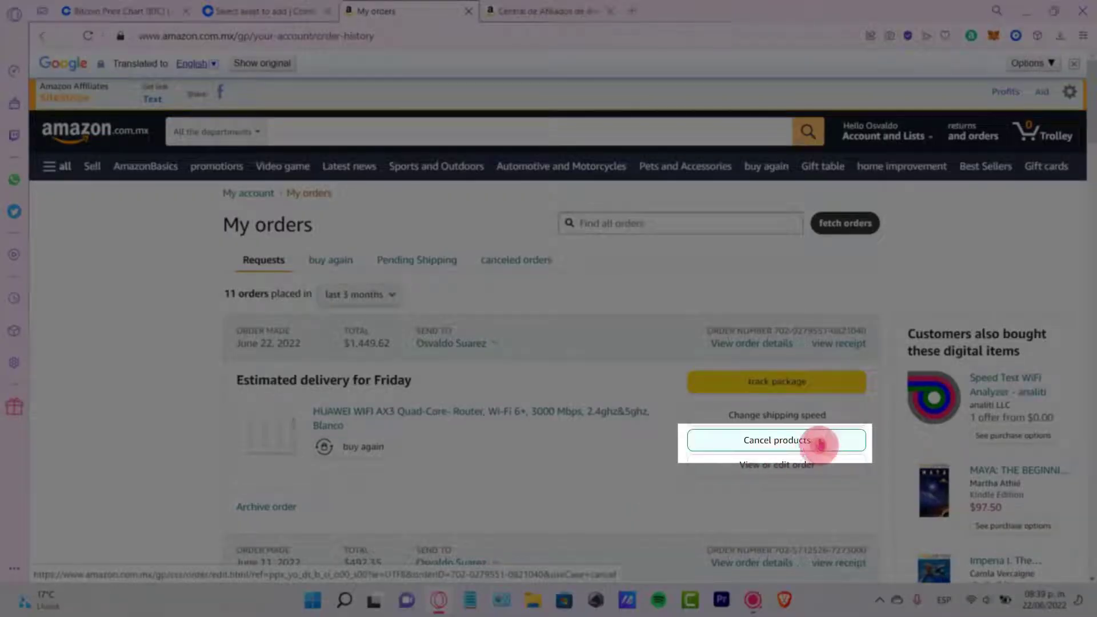
left_click(776, 440)
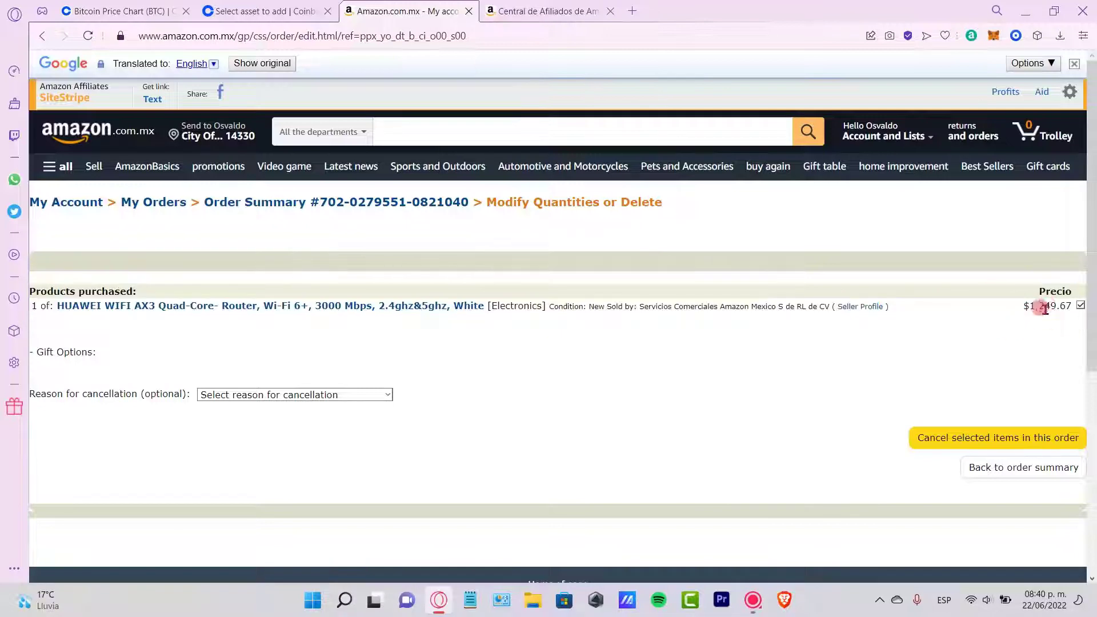
double_click(75, 352)
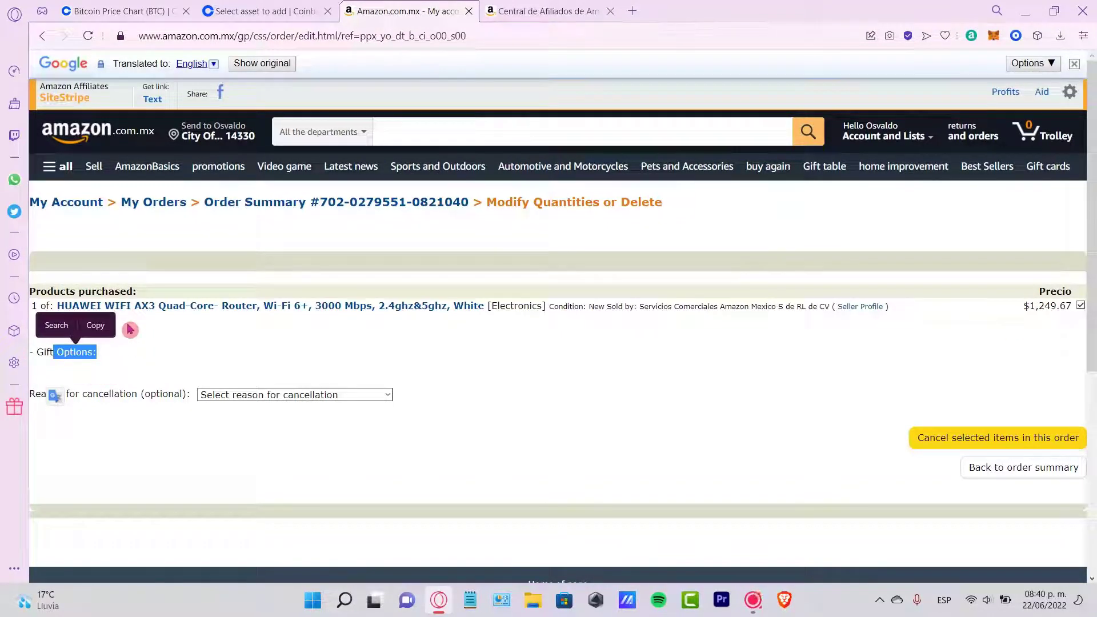
left_click(179, 422)
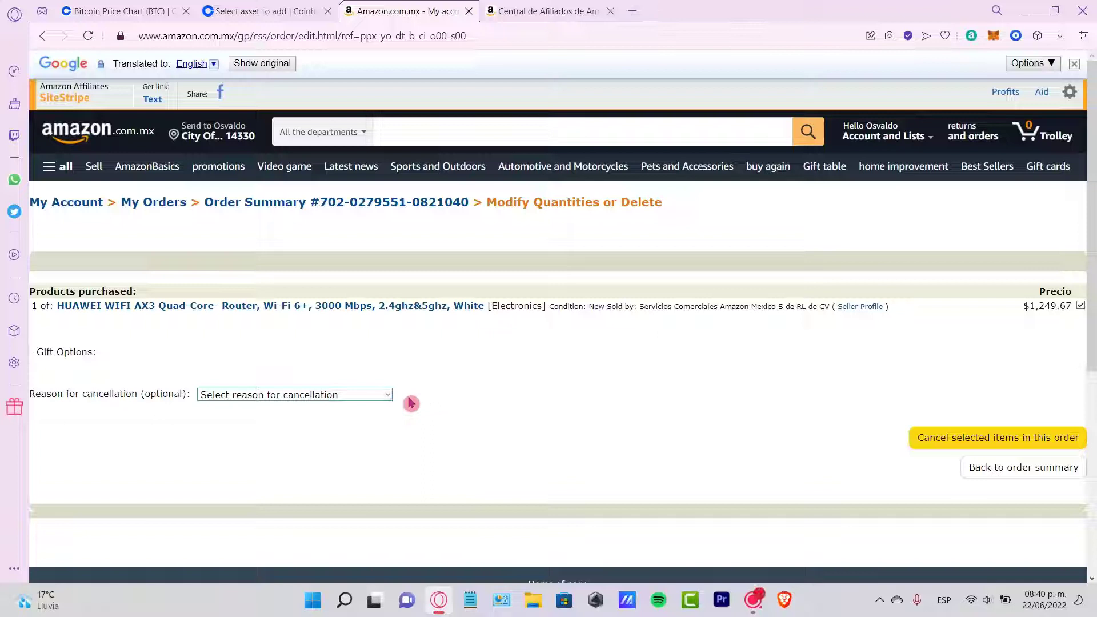
Step: Choose 'Order placed by error' as the reason for cancellation
left_click(294, 394)
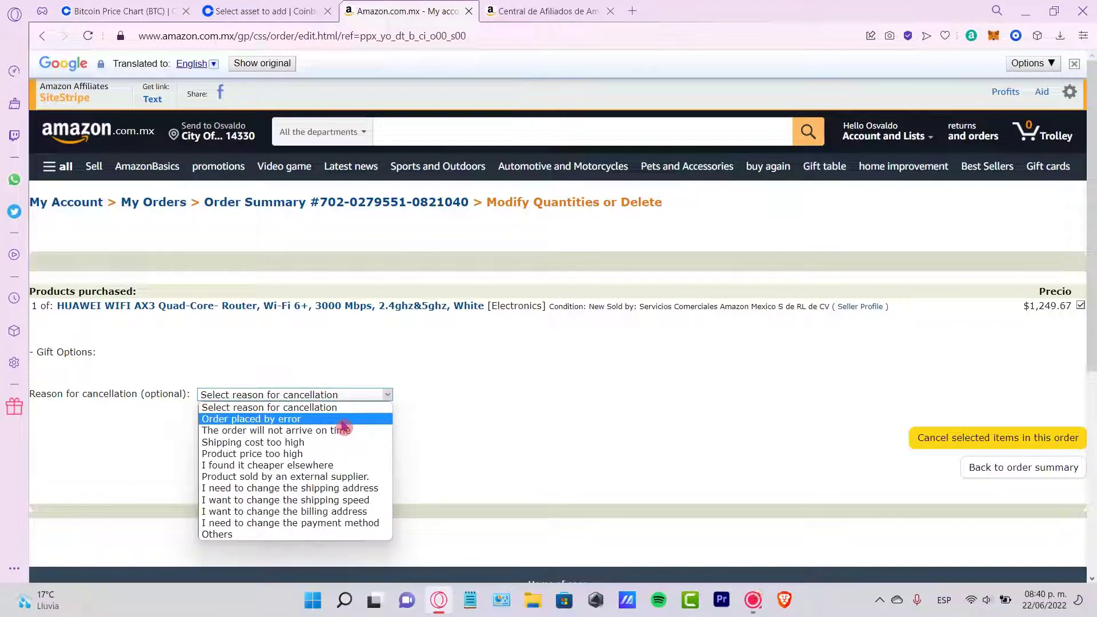
mouse_move(315, 426)
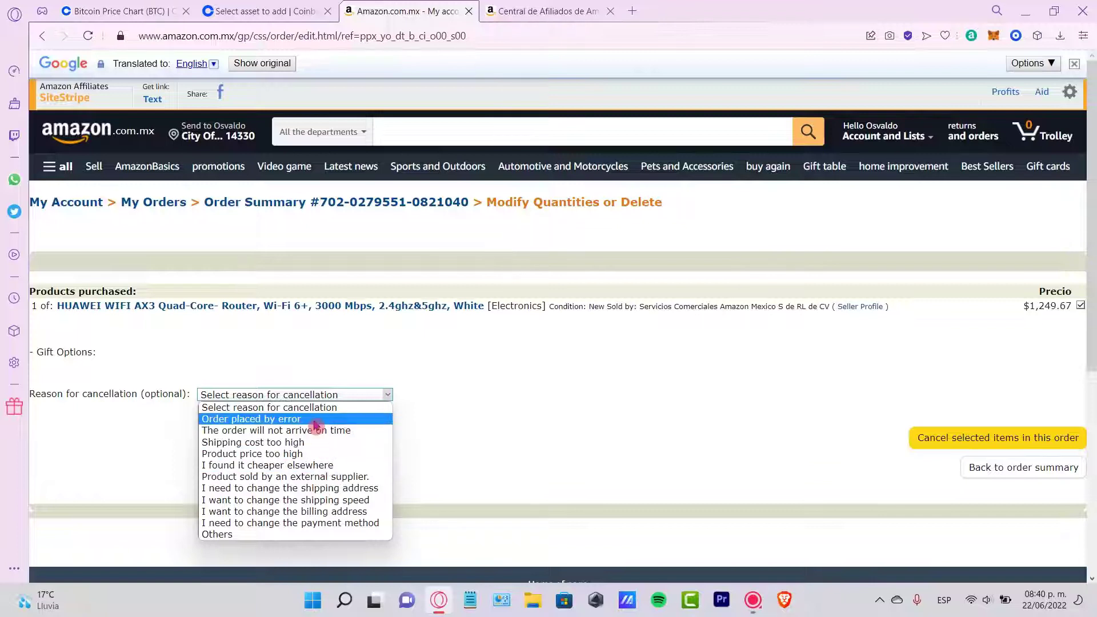
mouse_move(275, 430)
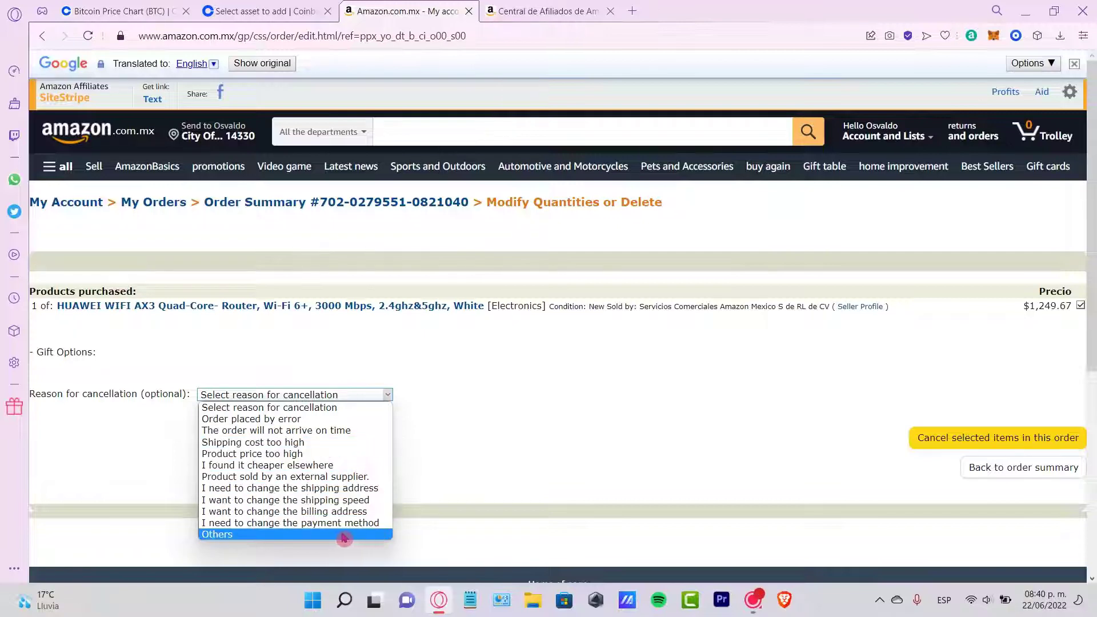
left_click(252, 418)
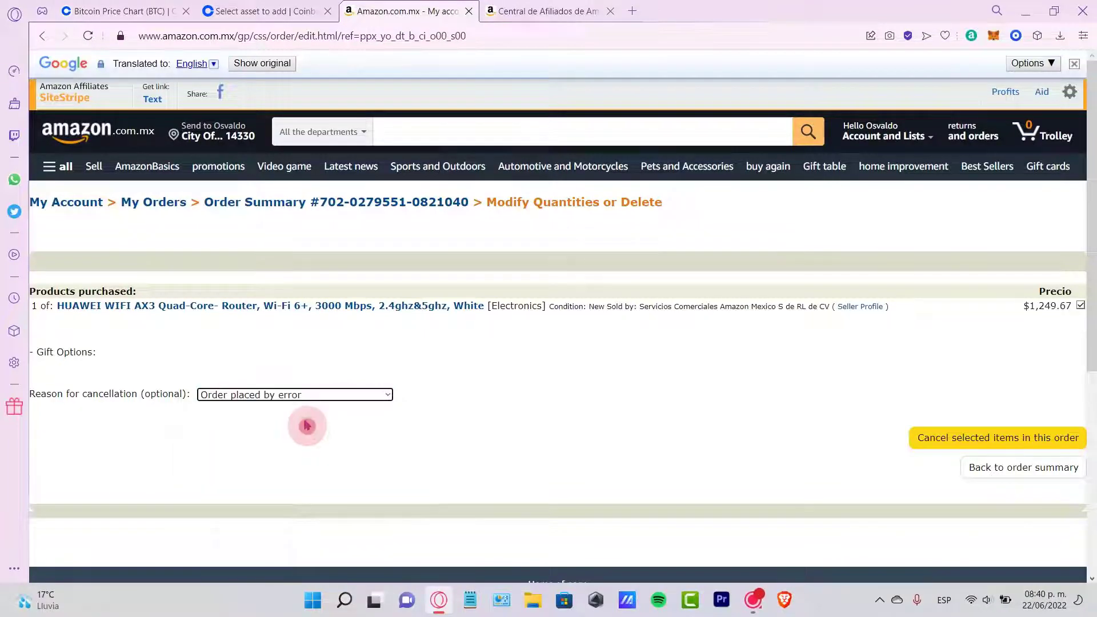
mouse_move(1021, 438)
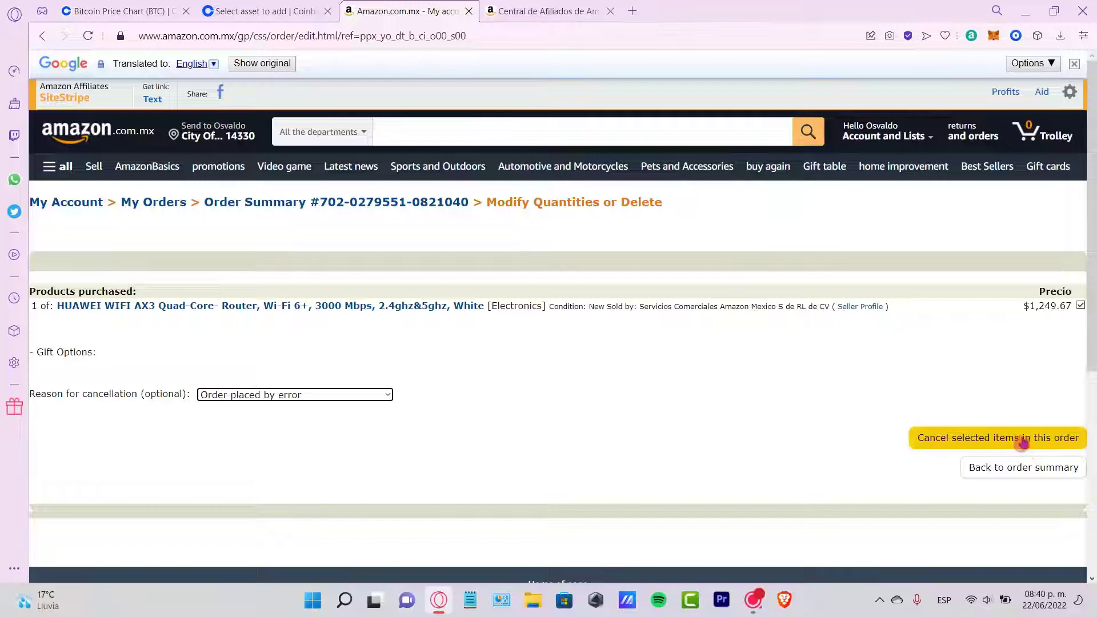
Step: Confirm cancelling the selected items in the router order
left_click(997, 437)
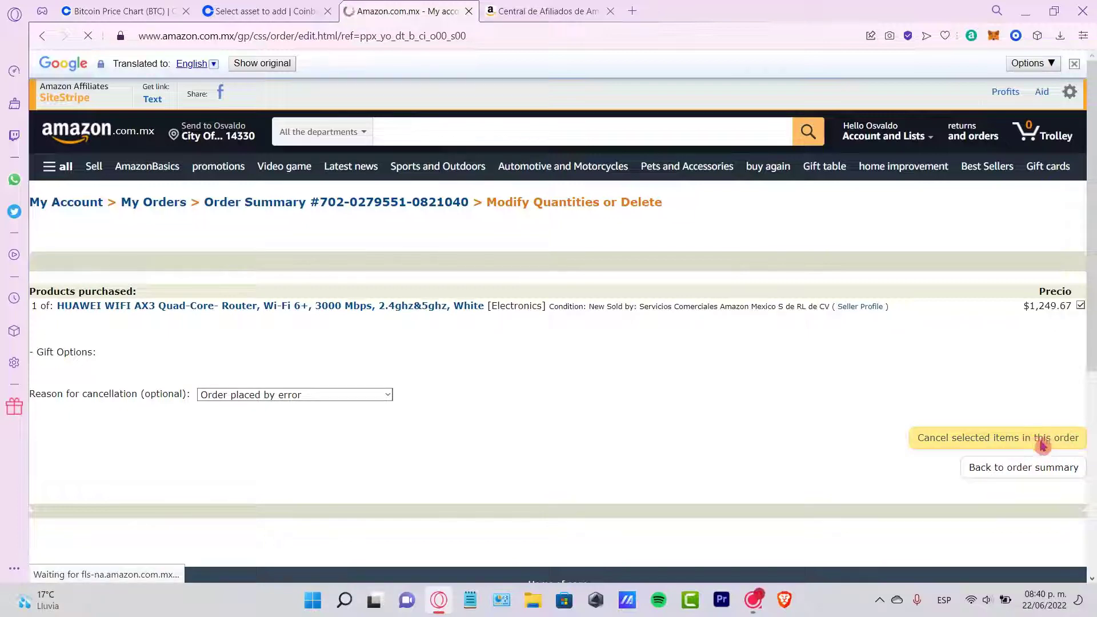
left_click(996, 438)
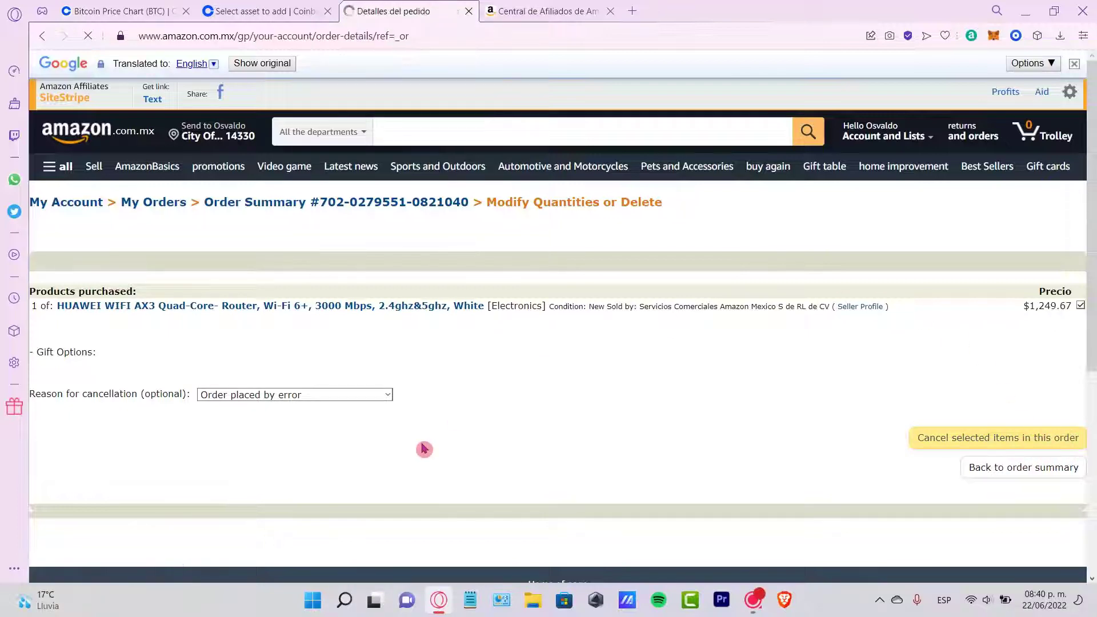
left_click(996, 437)
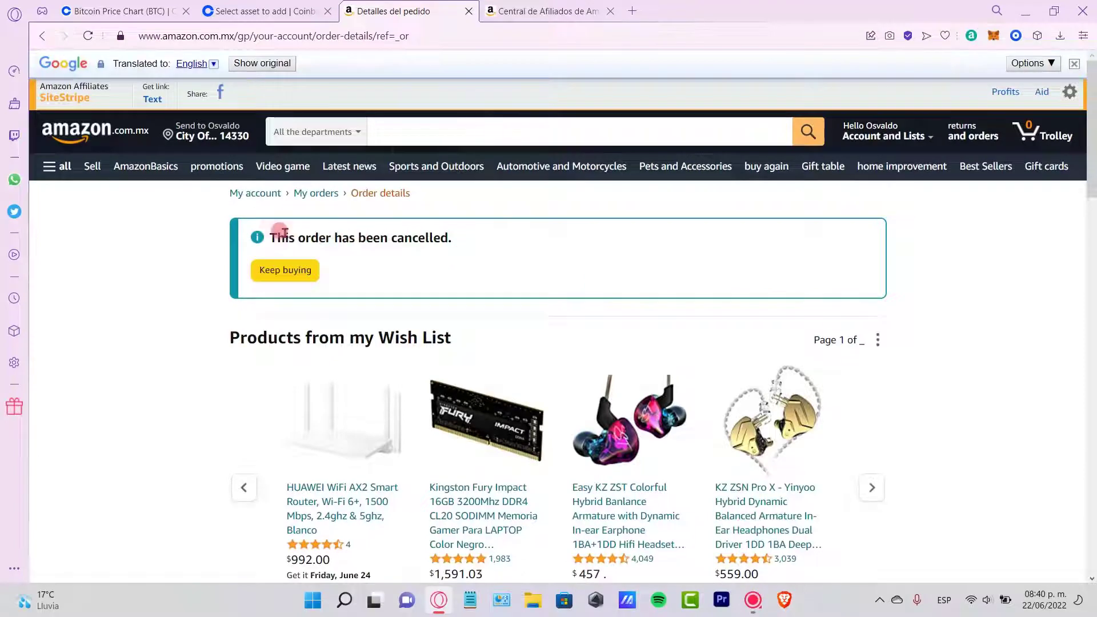
mouse_move(398, 251)
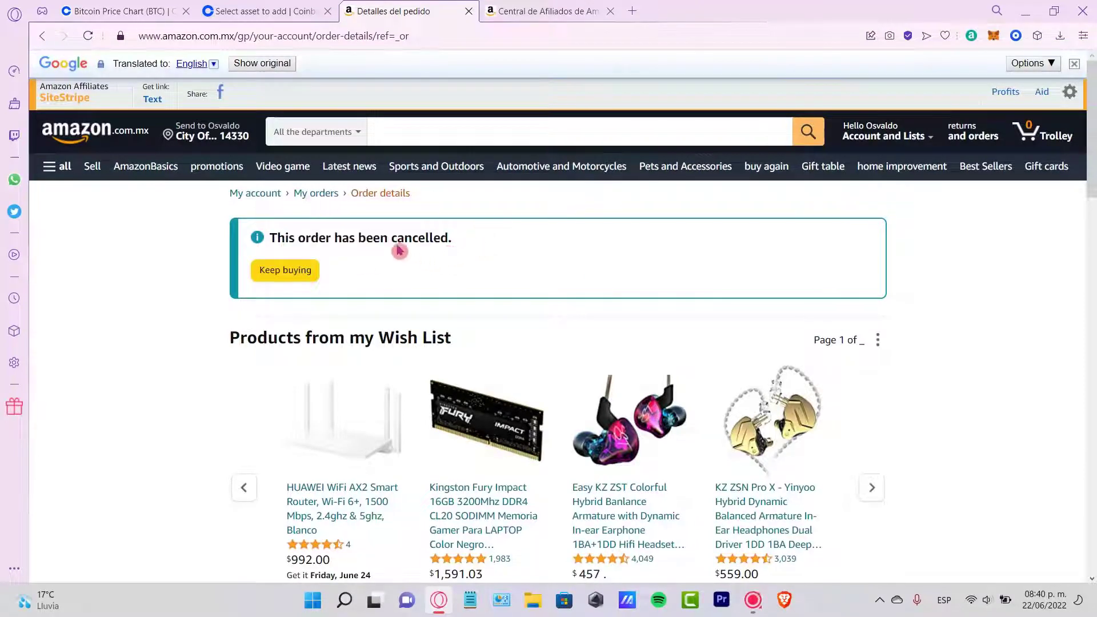
Step: Return to My orders and show the cancelled orders, where the router order now appears
left_click(315, 193)
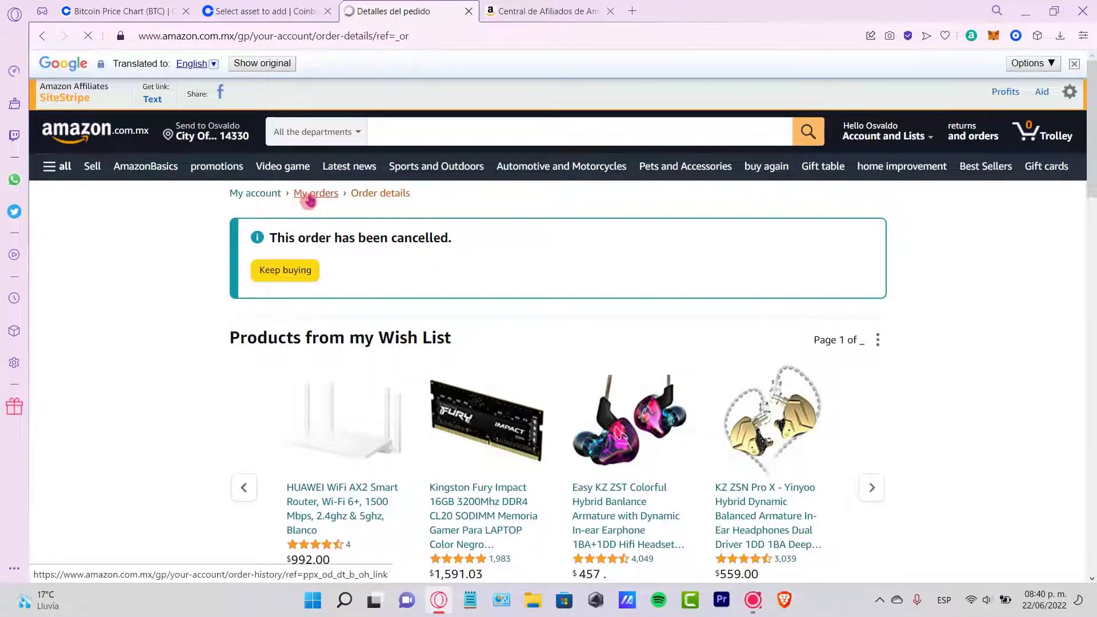
left_click(315, 193)
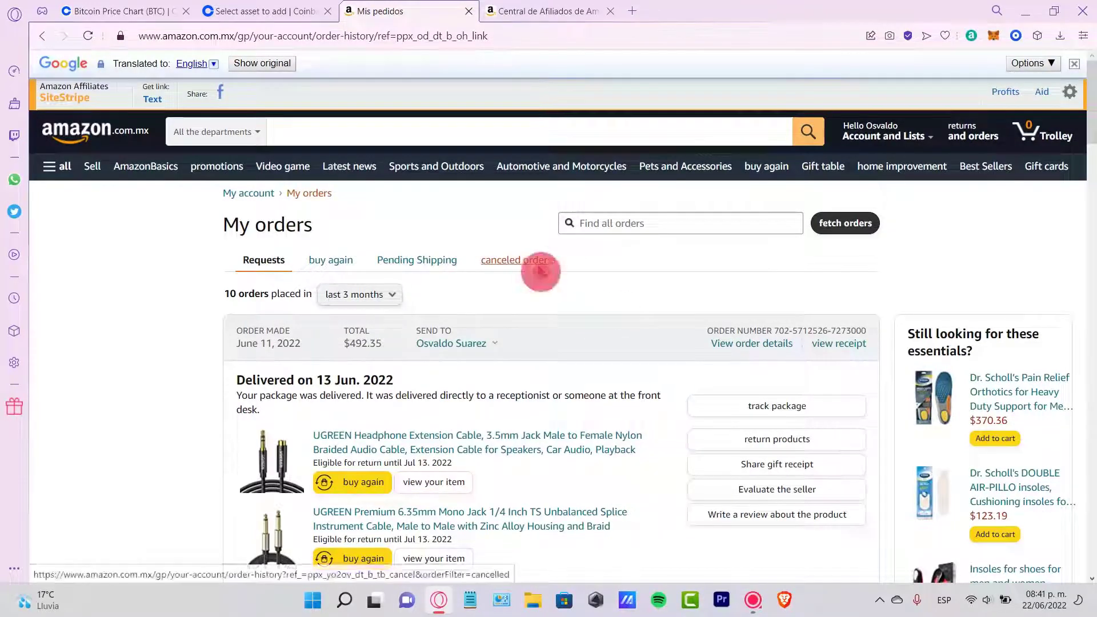
left_click(515, 259)
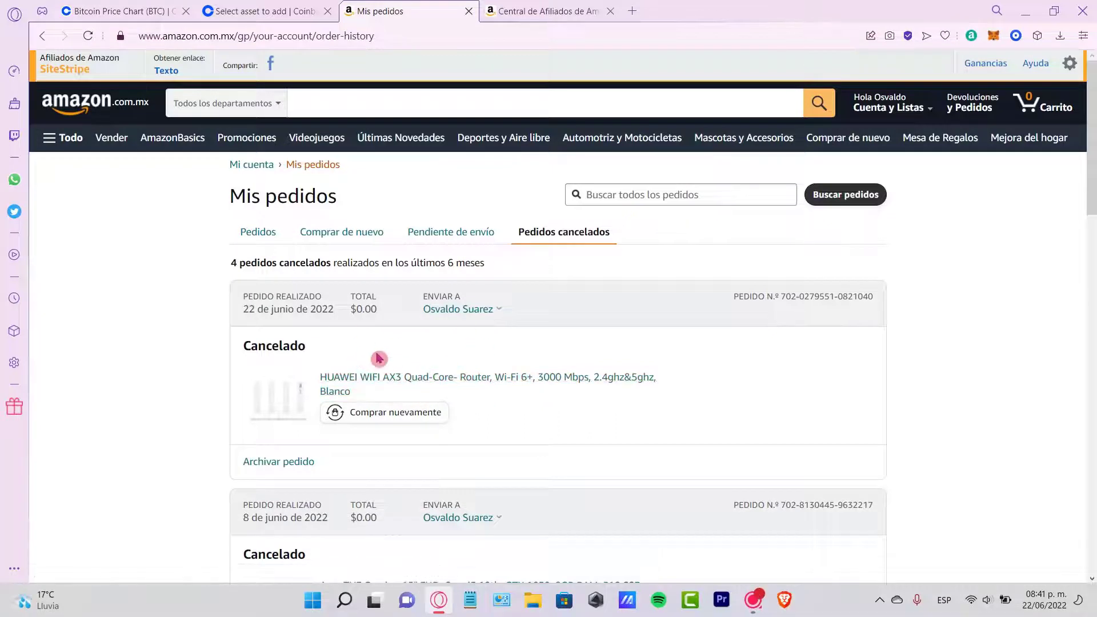
mouse_move(679, 369)
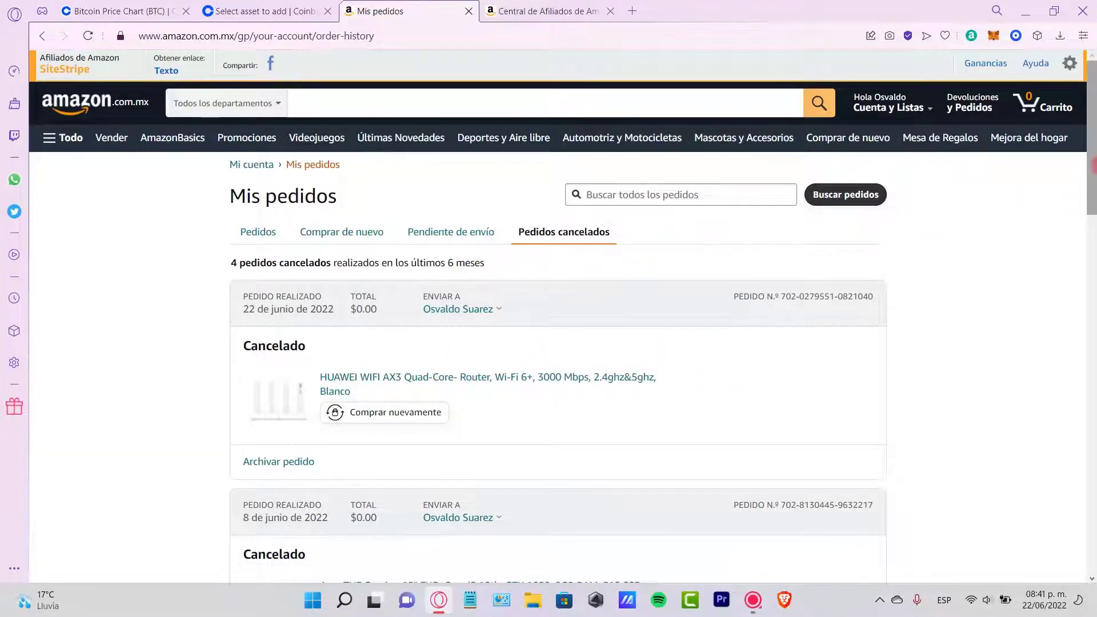
left_click(892, 102)
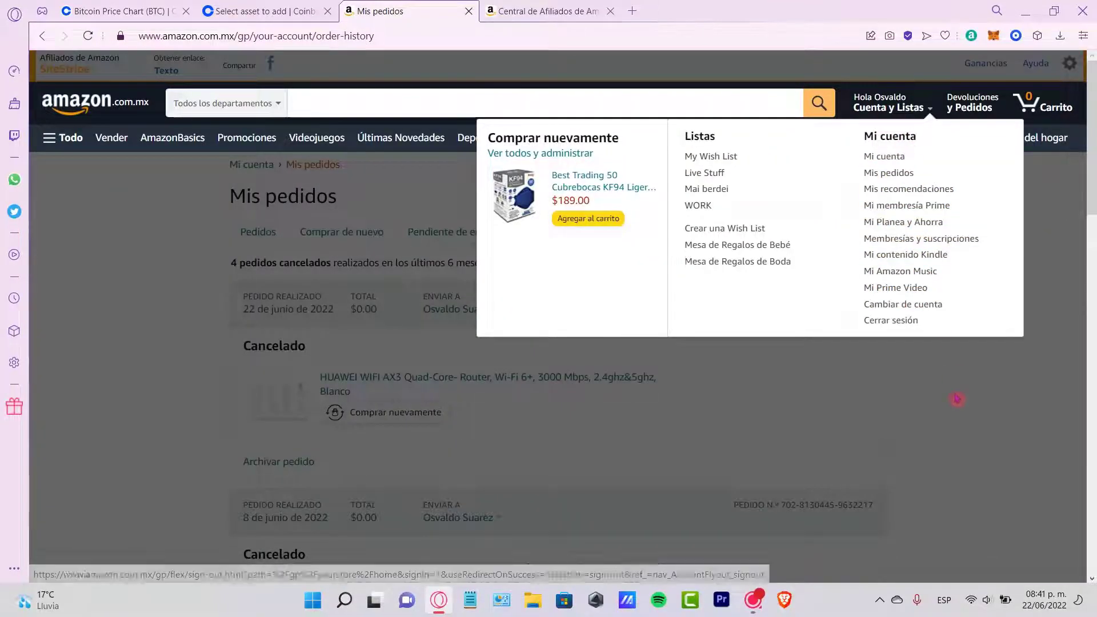
mouse_move(923, 108)
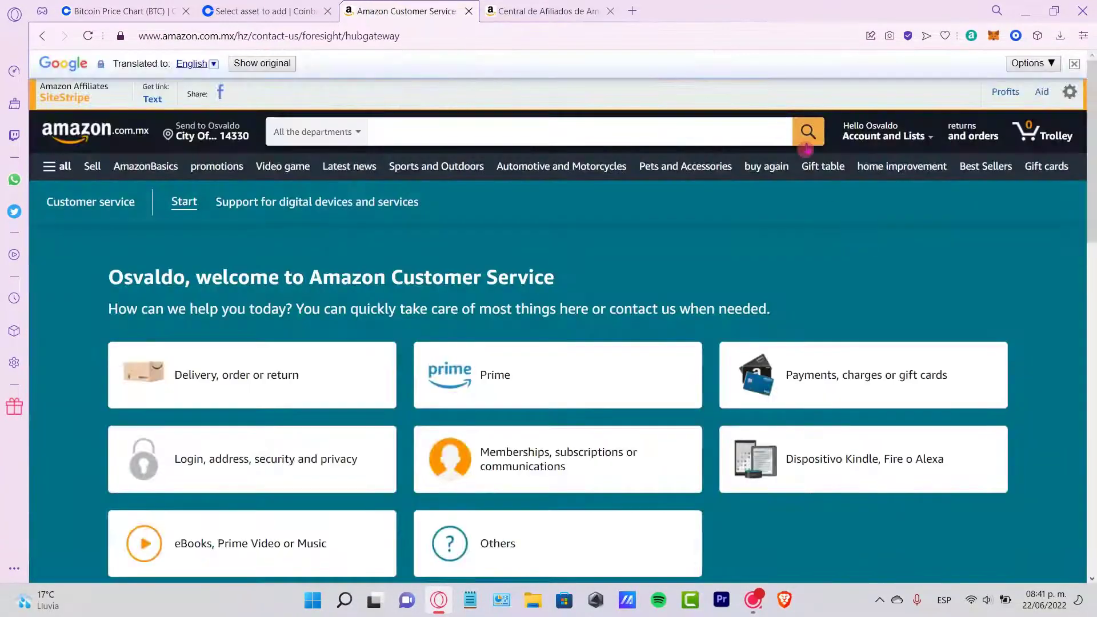
Step: In Customer Service, choose the HUAWEI router as the product needing help and review its help options
scroll("down", 3)
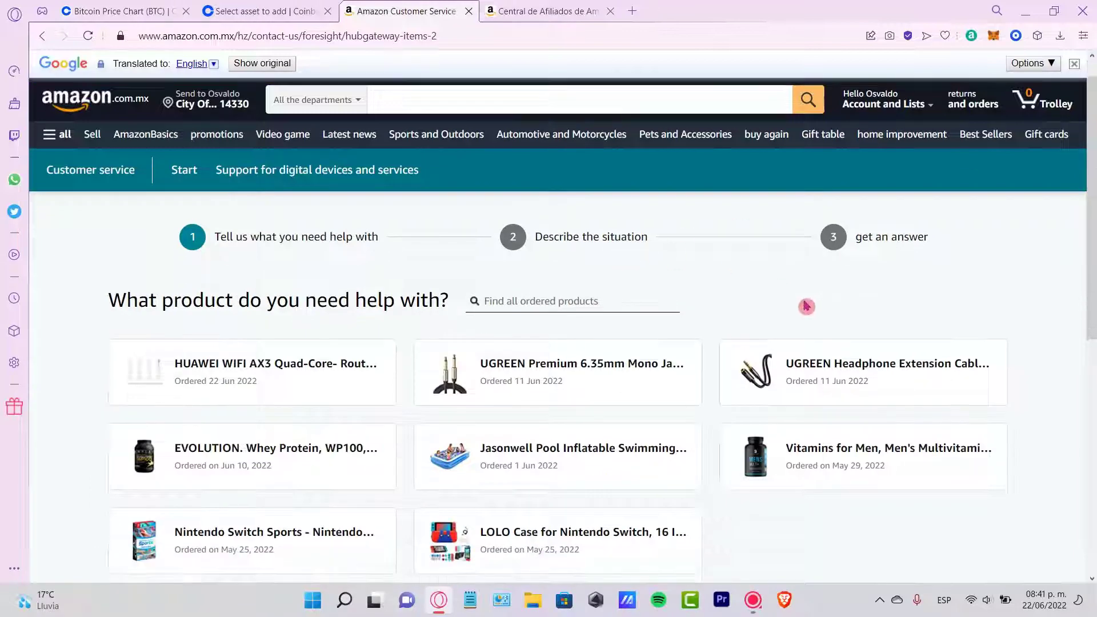
scroll("down", 3)
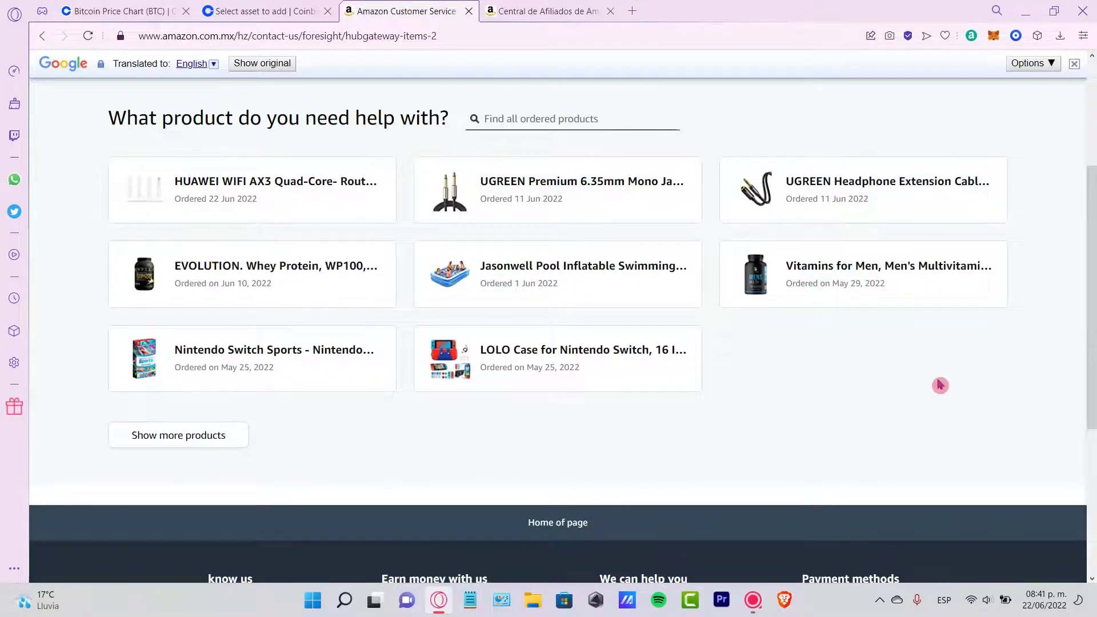
scroll("up", 3)
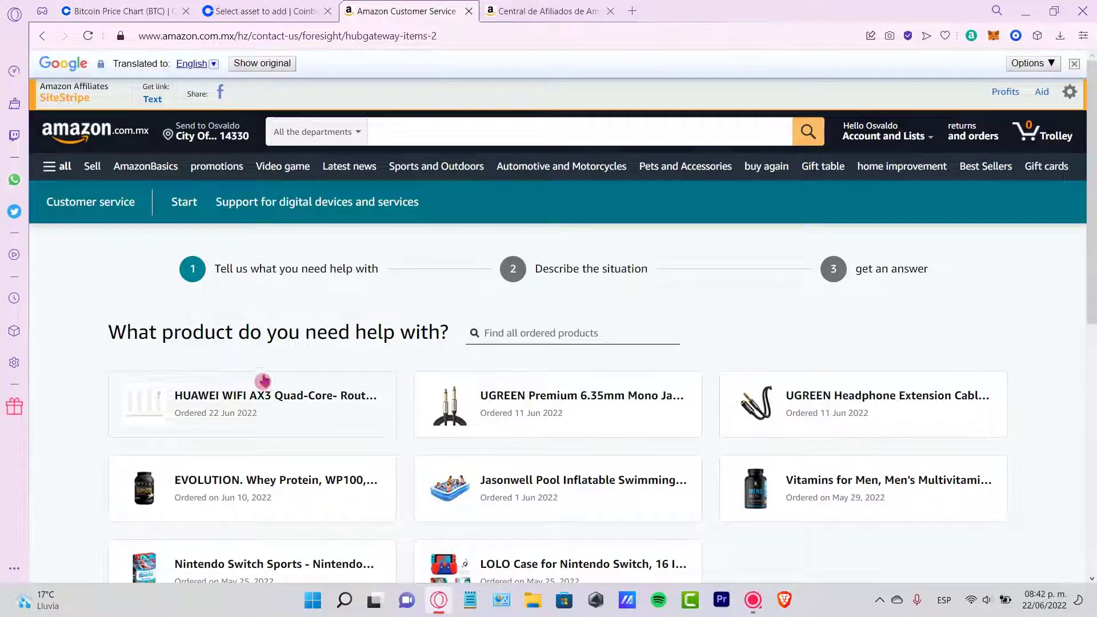
left_click(250, 404)
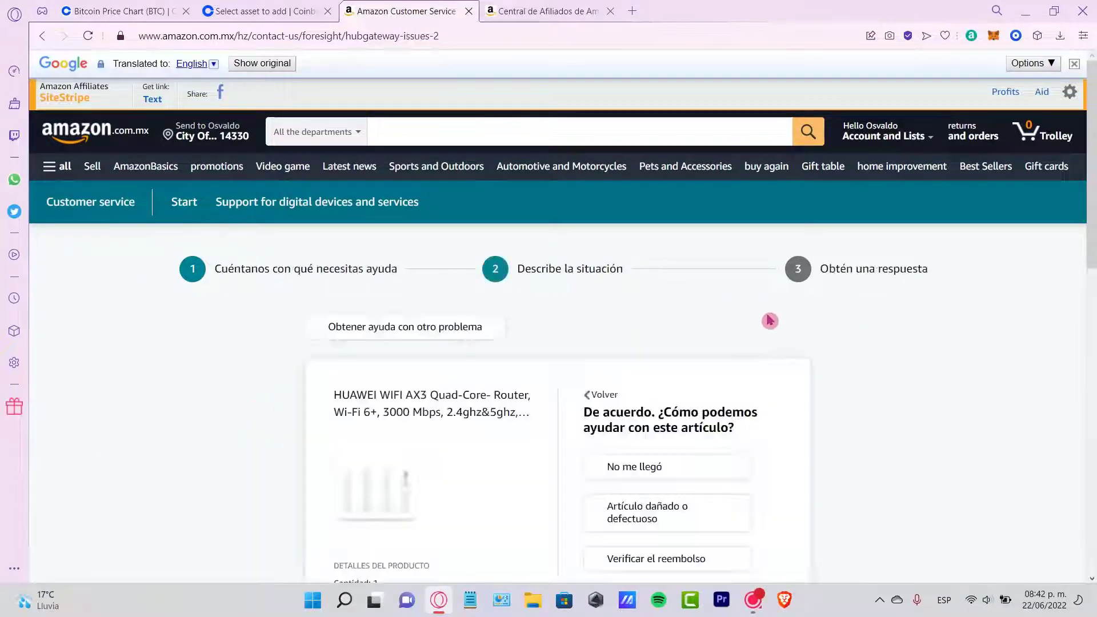
scroll("down", 3)
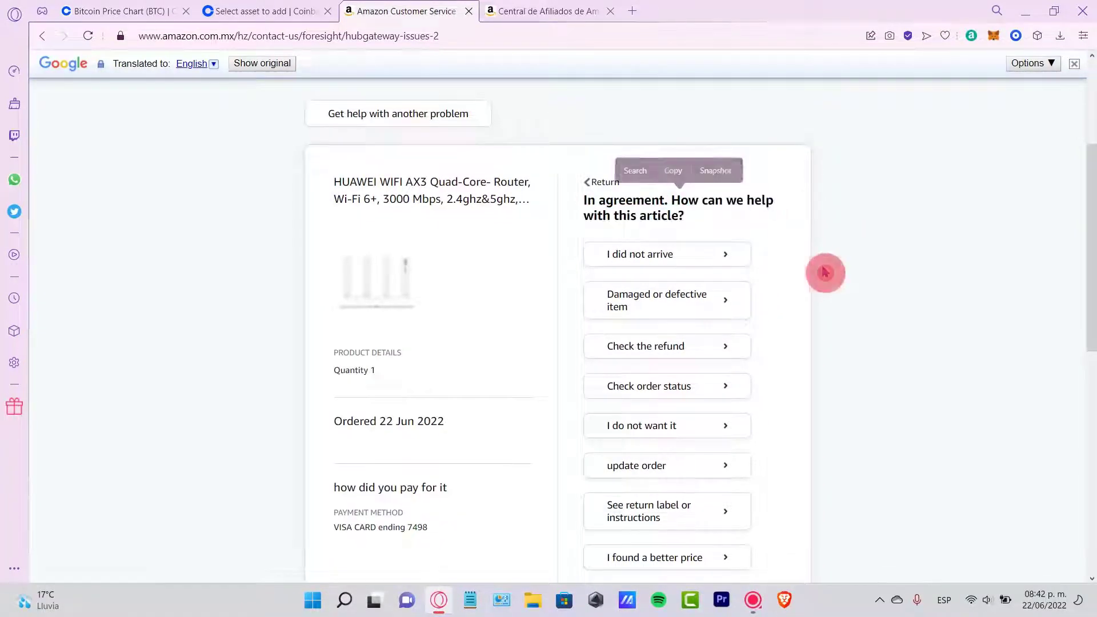
scroll("down", 3)
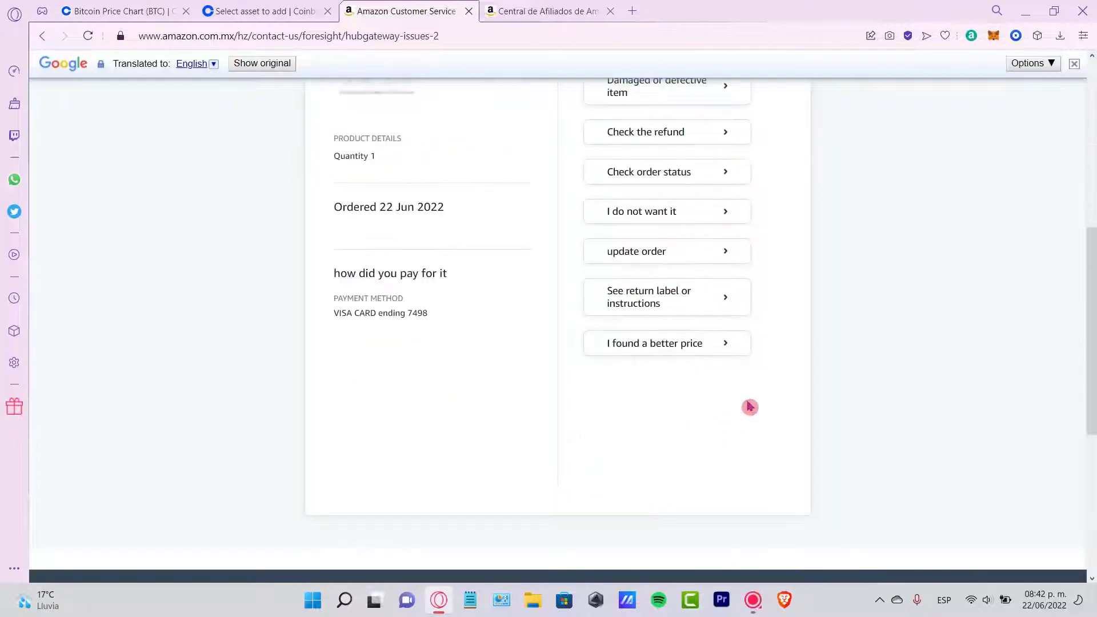
mouse_move(837, 261)
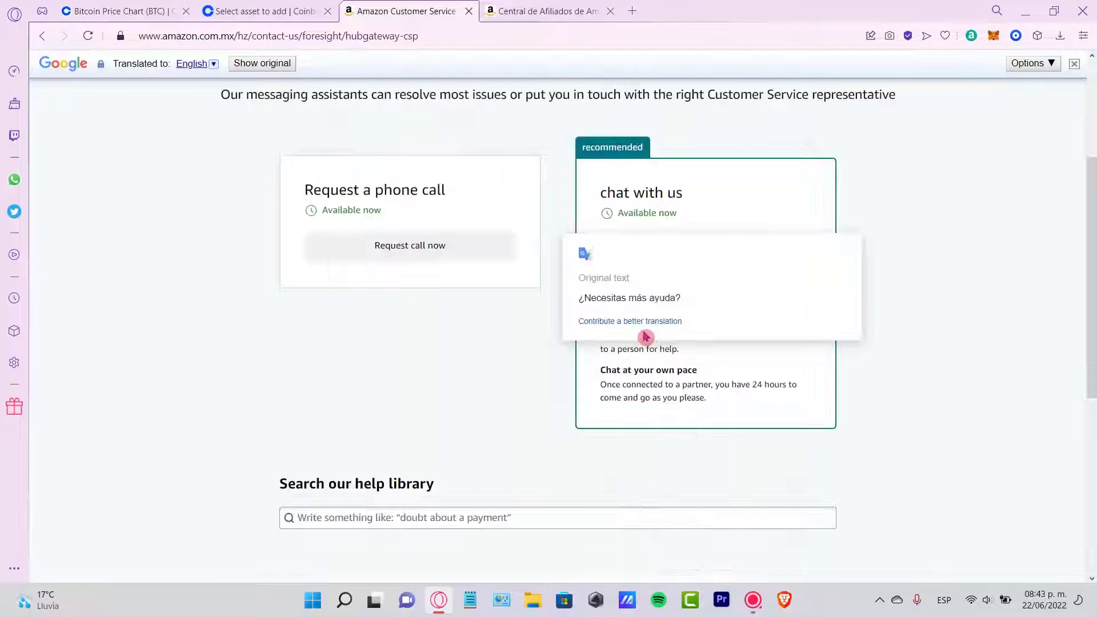
scroll("up", 3)
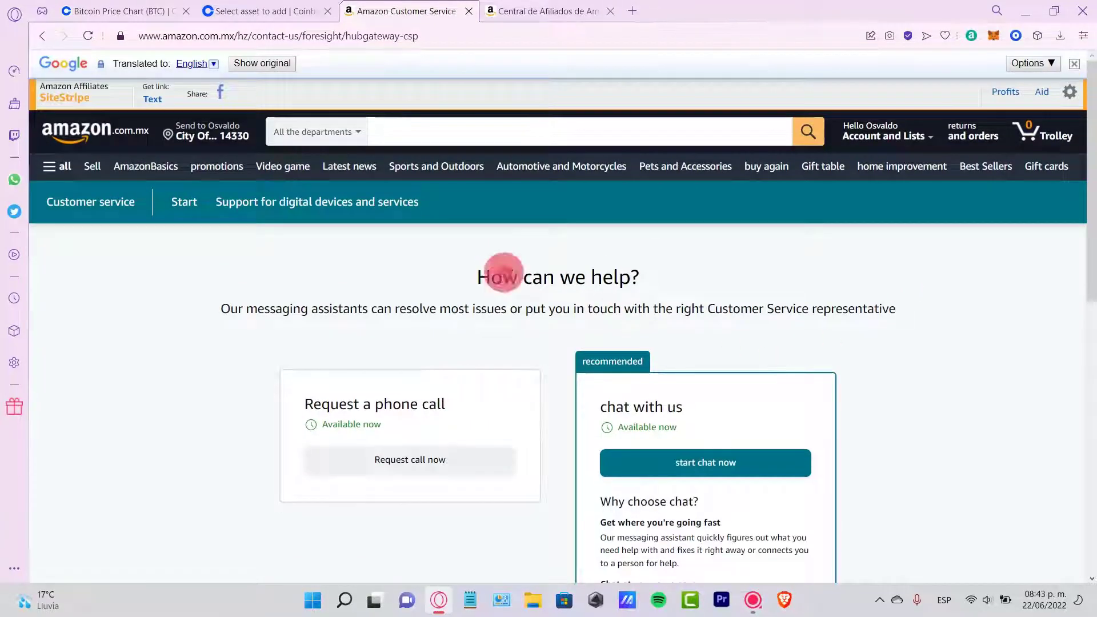
double_click(567, 276)
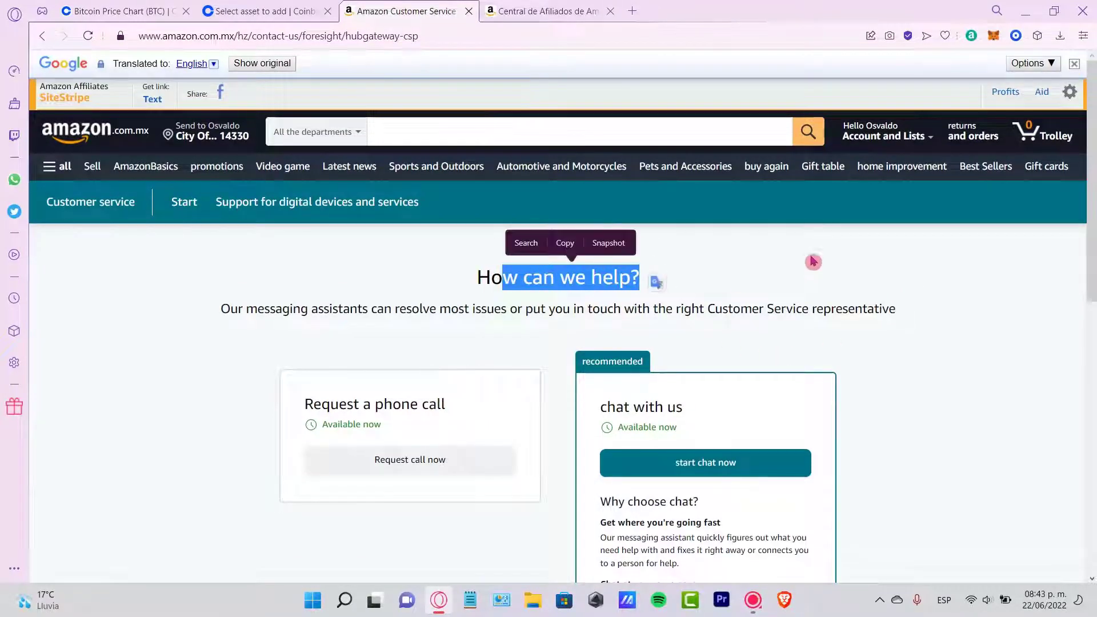
scroll("down", 3)
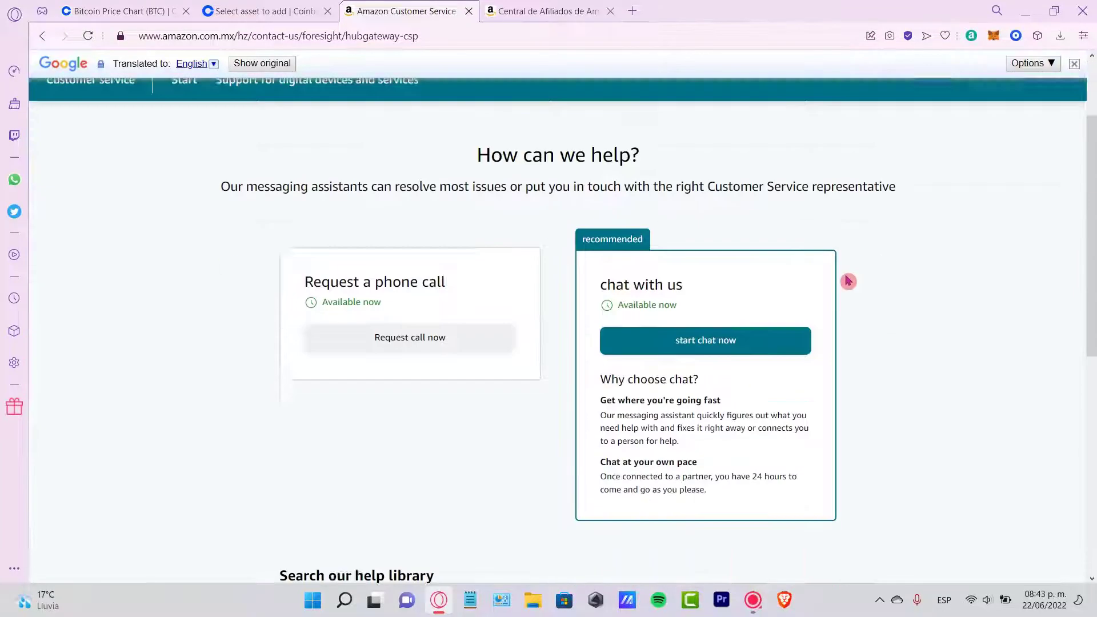
scroll("down", 3)
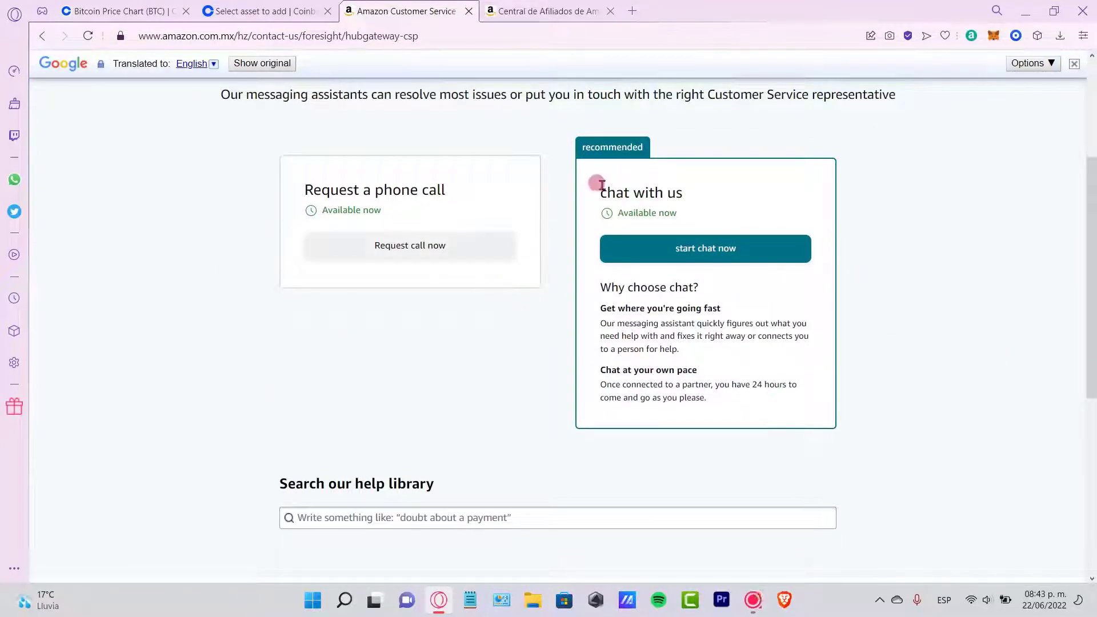
double_click(374, 190)
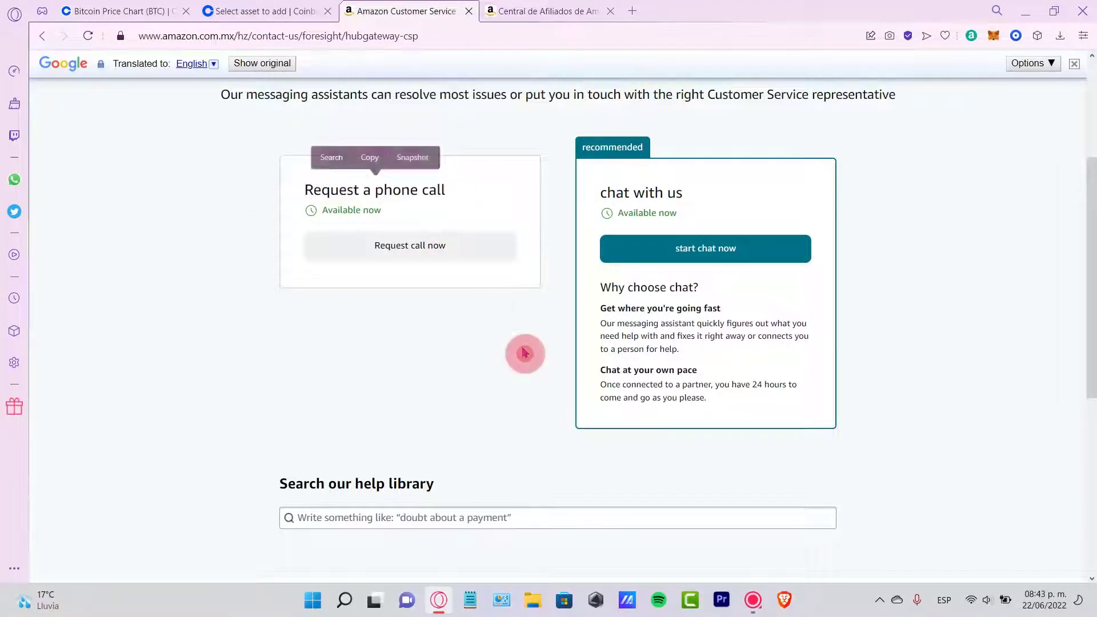
mouse_move(454, 198)
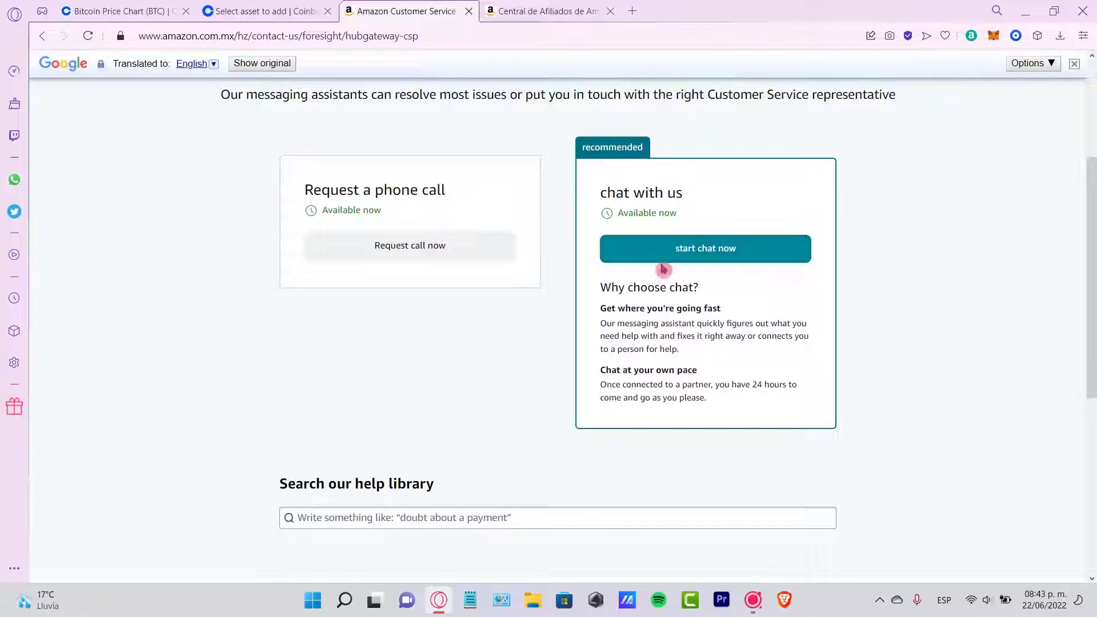
left_click(705, 248)
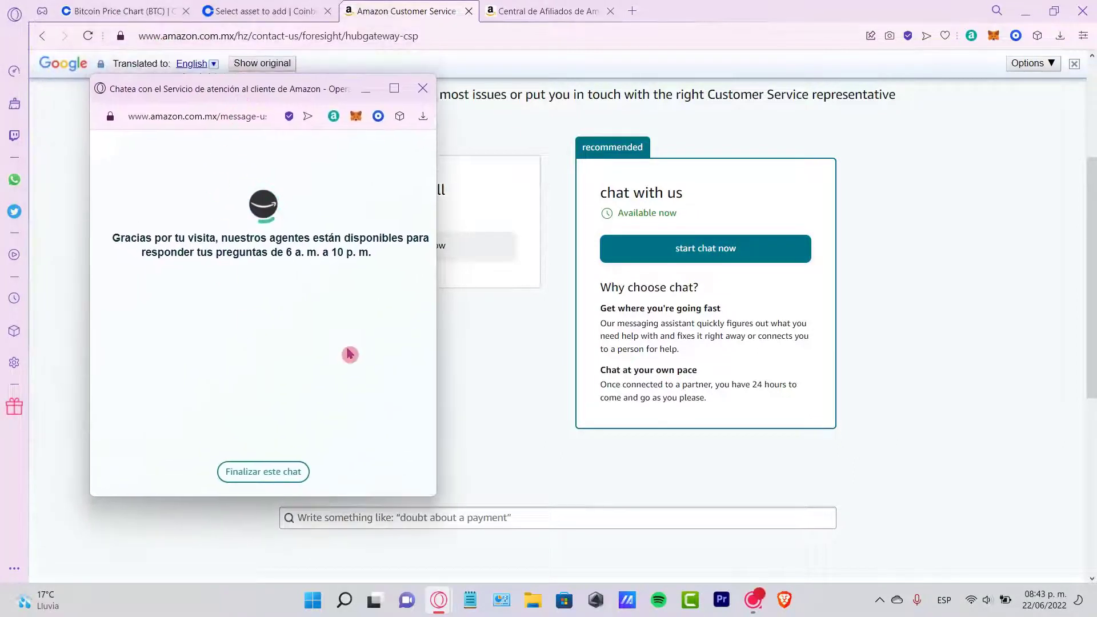
mouse_move(397, 455)
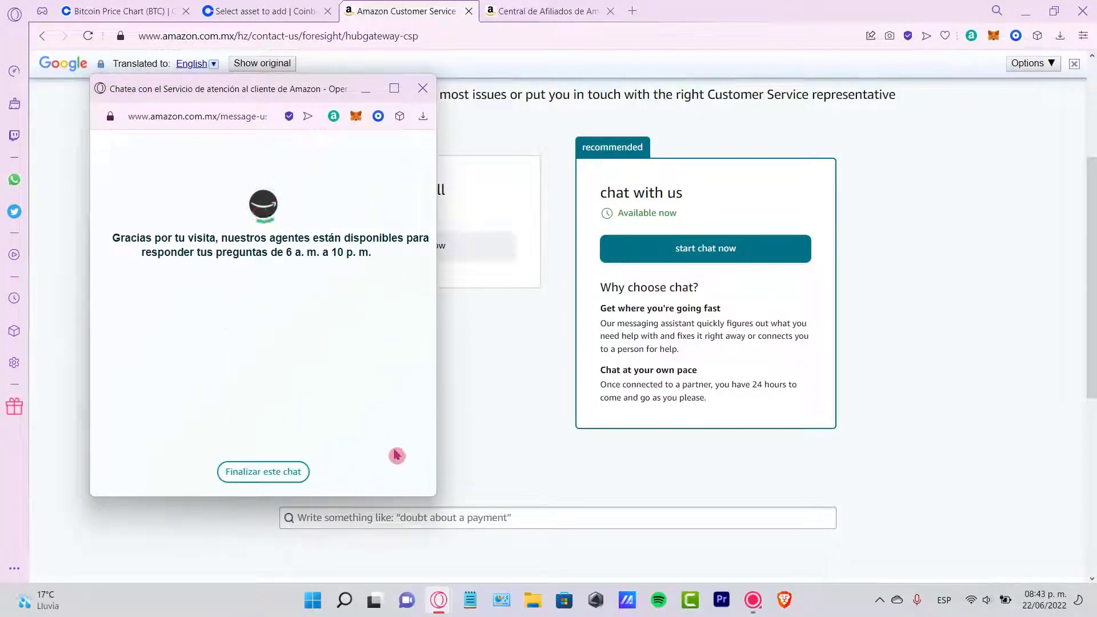
mouse_move(342, 437)
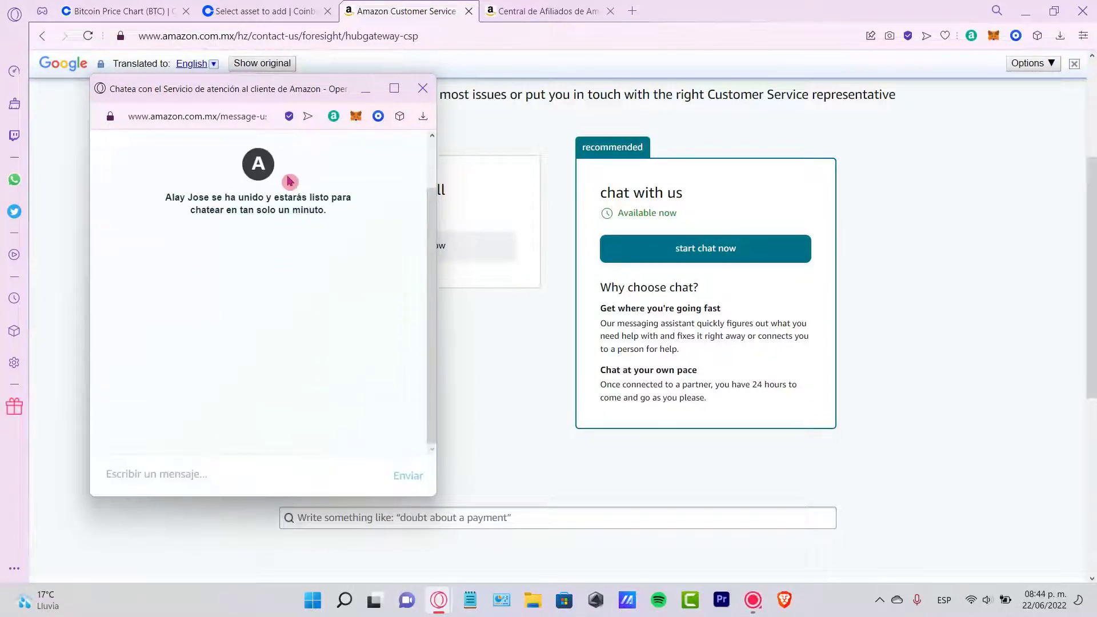
Step: Leave the agent chat window and bring the contact page with call and chat options back to the front
left_click(423, 88)
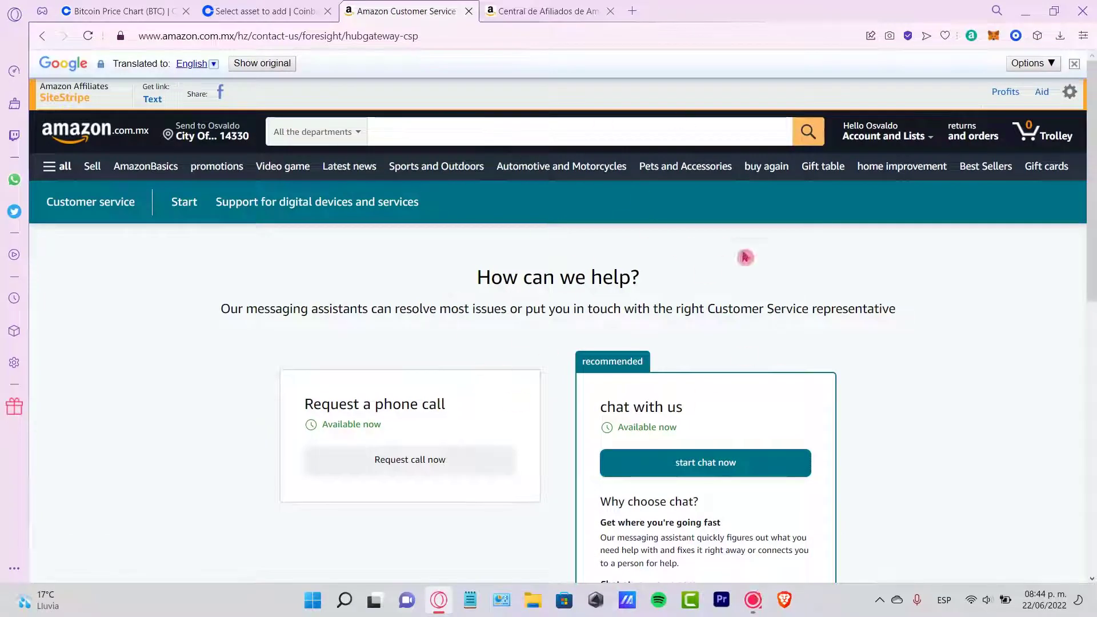
scroll("down", 3)
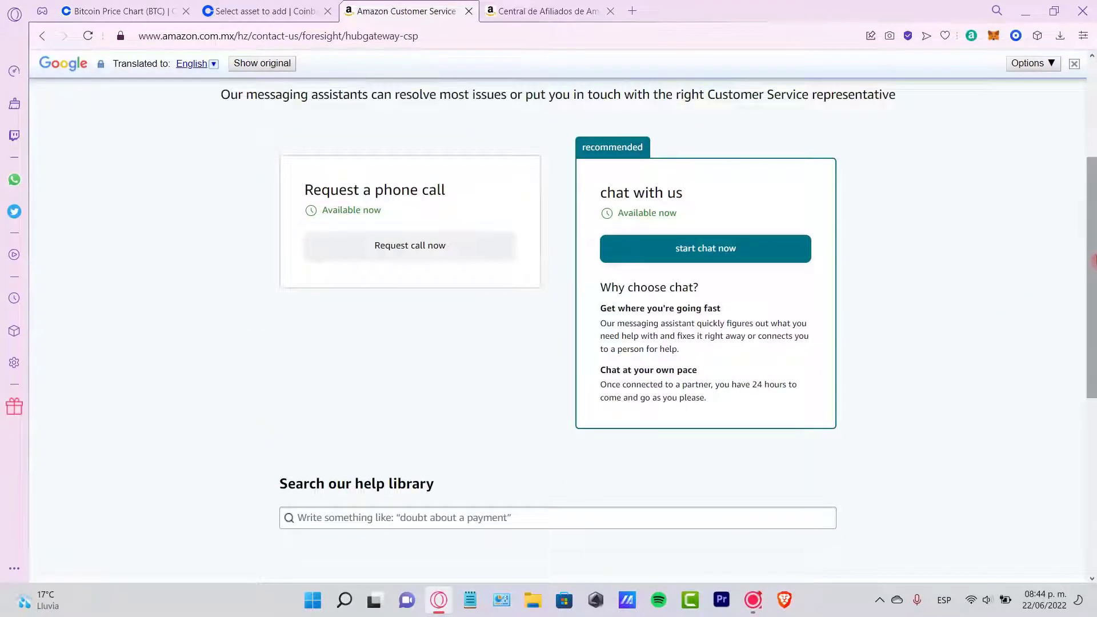
scroll("up", 3)
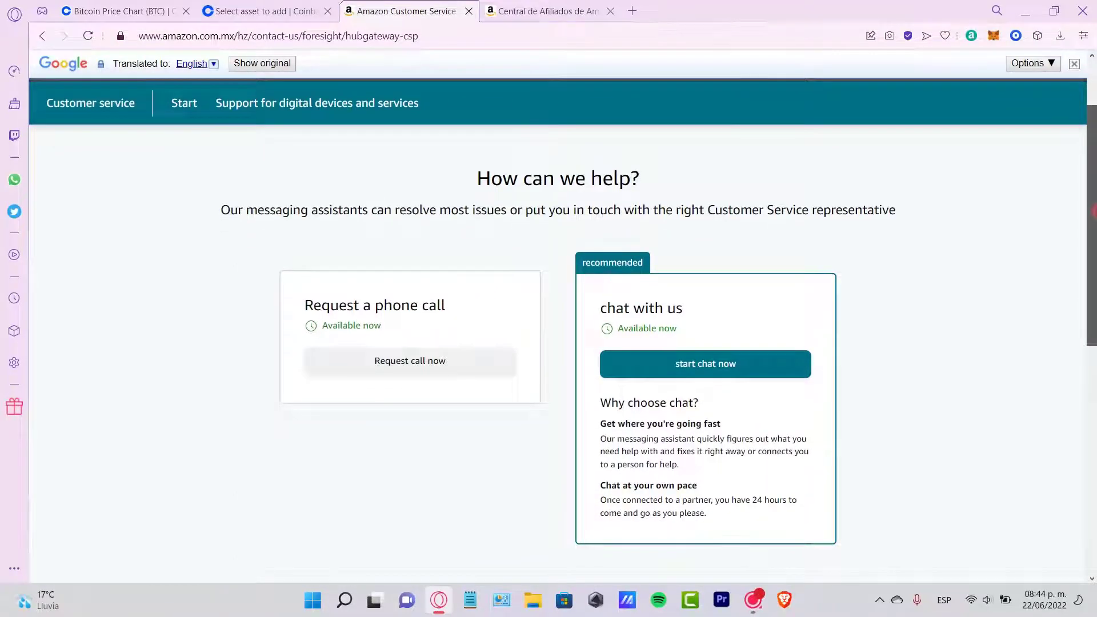
scroll("down", 3)
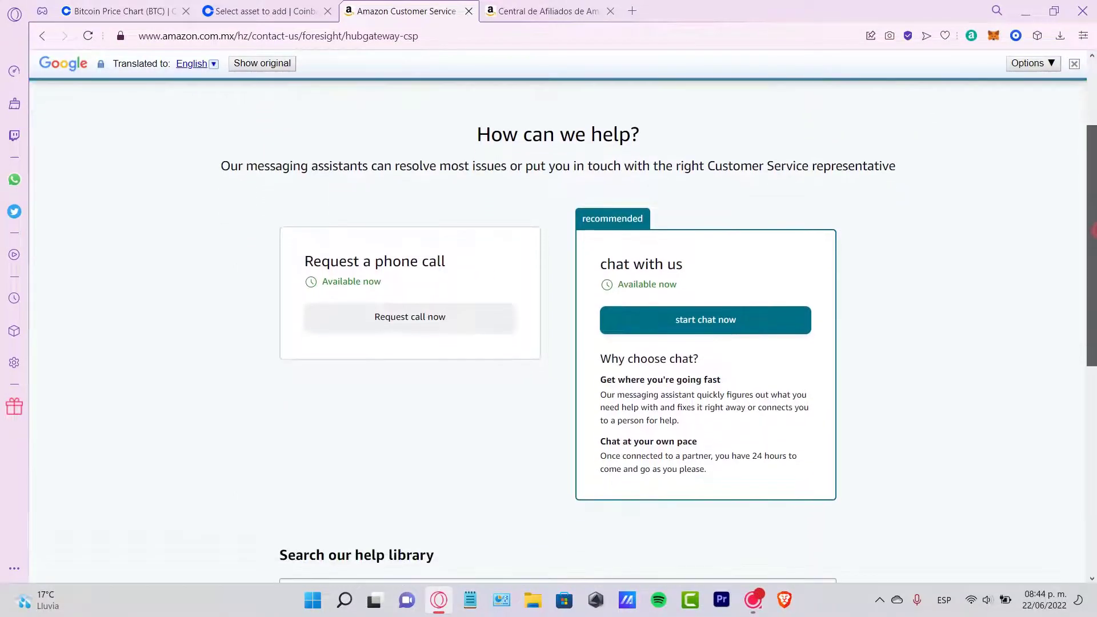
mouse_move(544, 295)
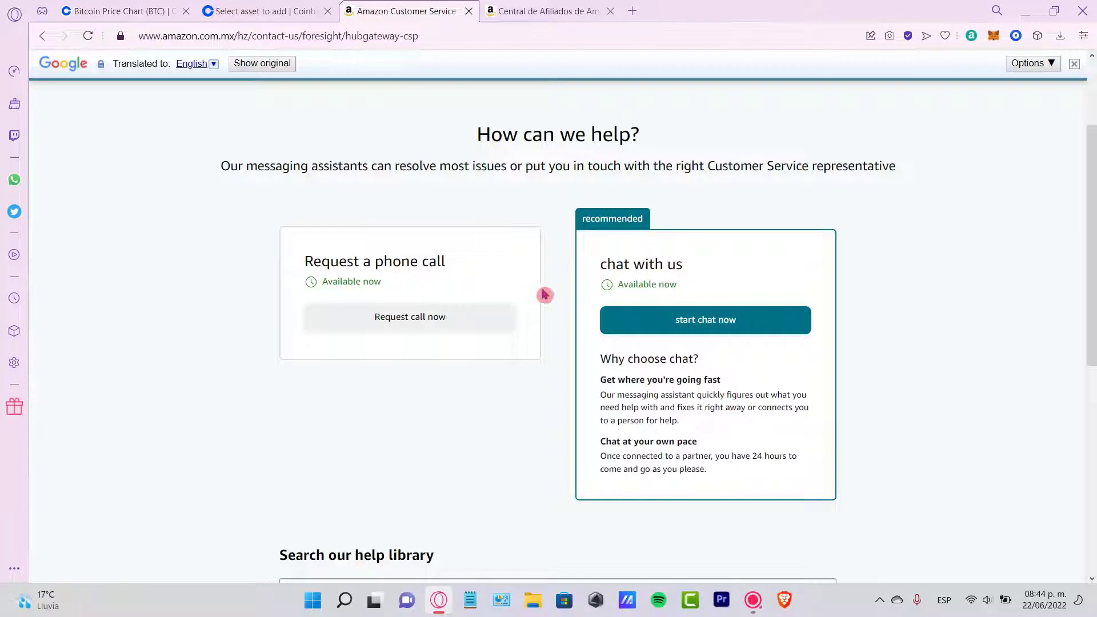